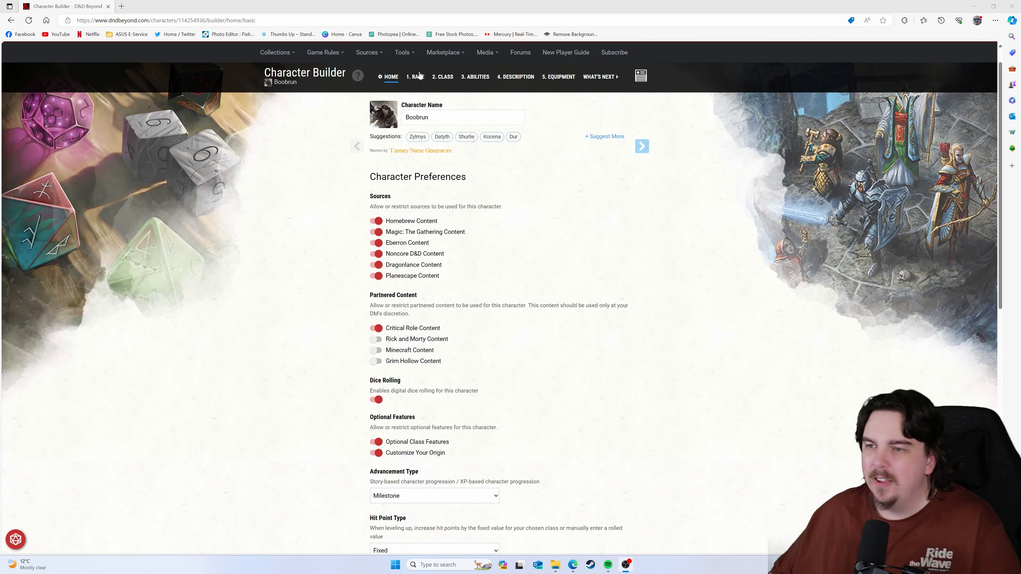
# Return to the Race step and read through the Dhampir description and racial traits
pyautogui.click(414, 76)
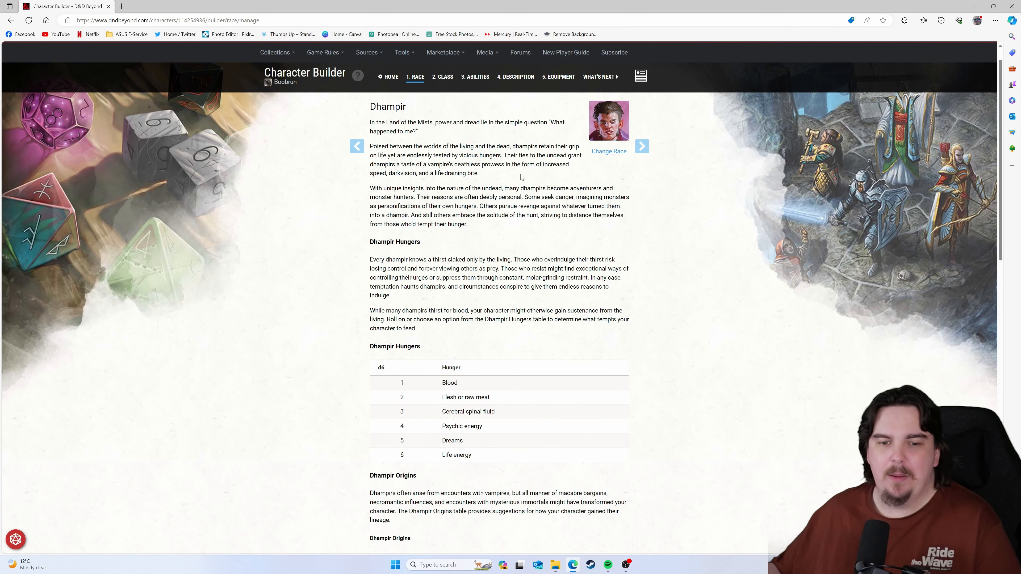
pyautogui.scroll(-3)
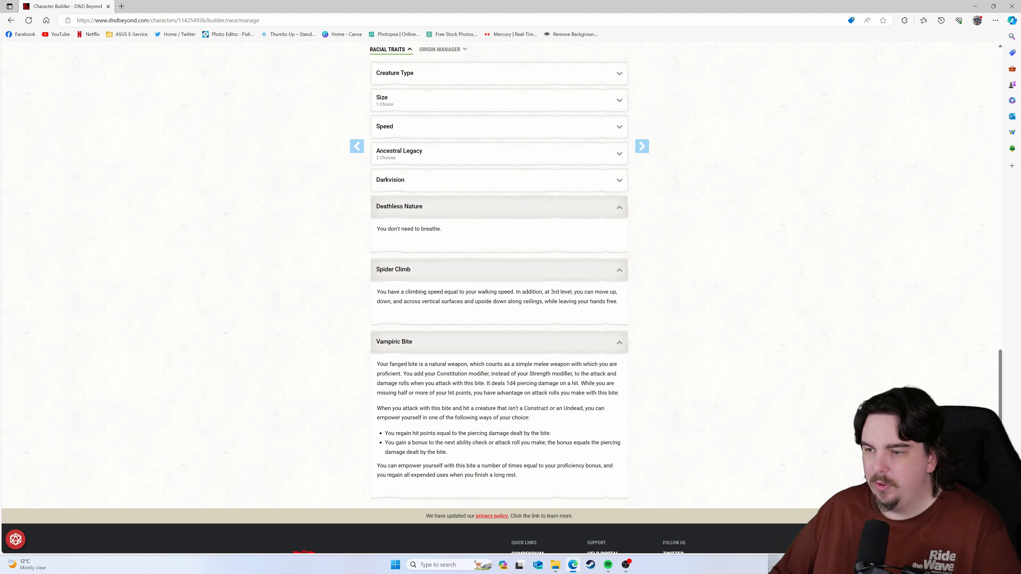
pyautogui.moveTo(393, 301); pyautogui.dragTo(485, 301)
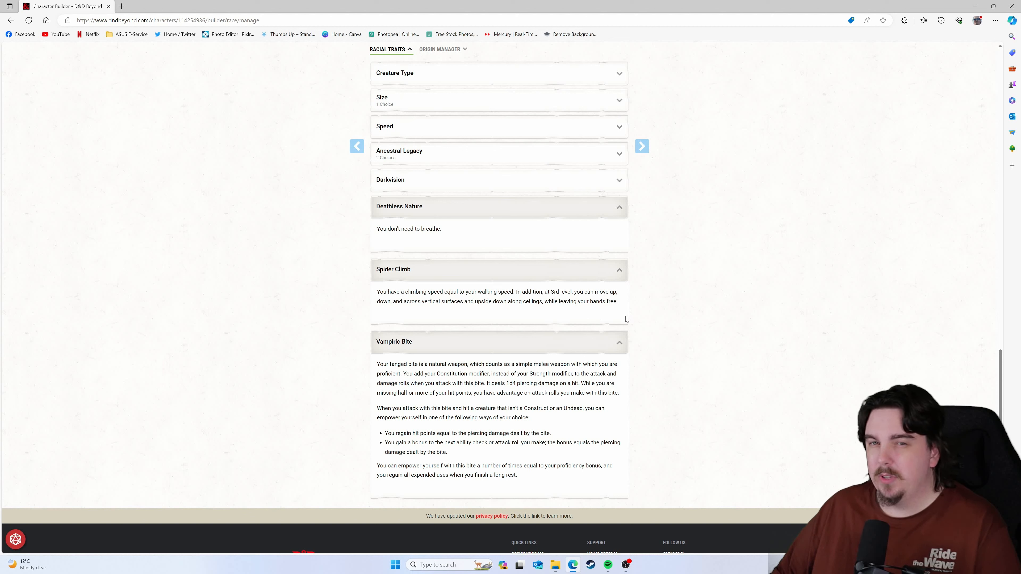
pyautogui.moveTo(621, 319)
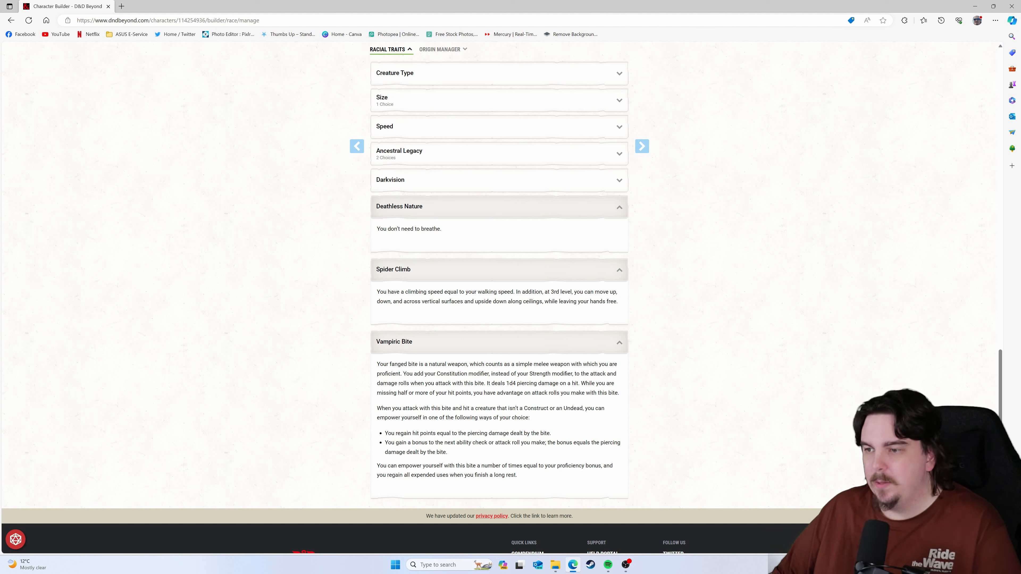
pyautogui.moveTo(598, 285)
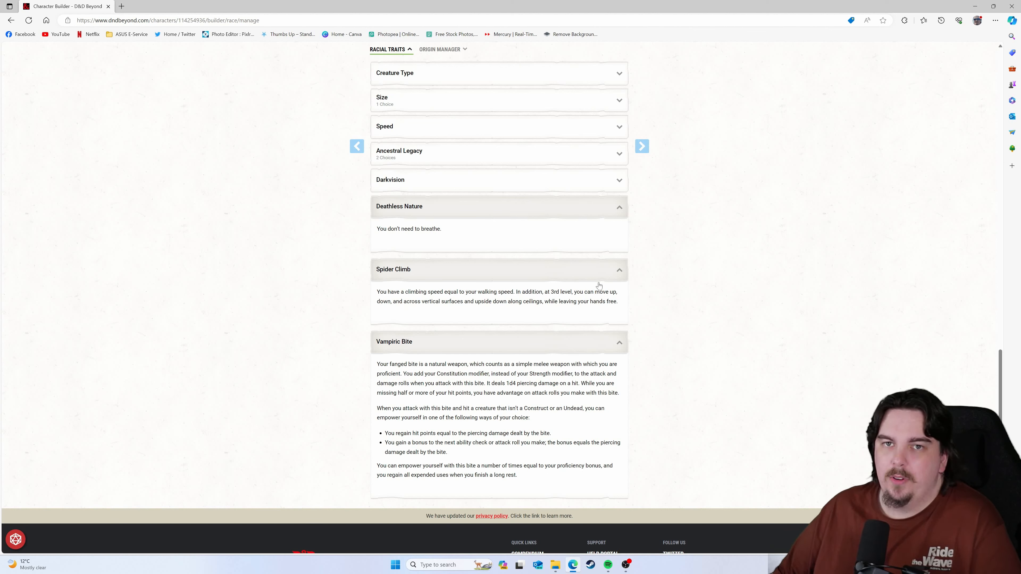
pyautogui.moveTo(675, 298)
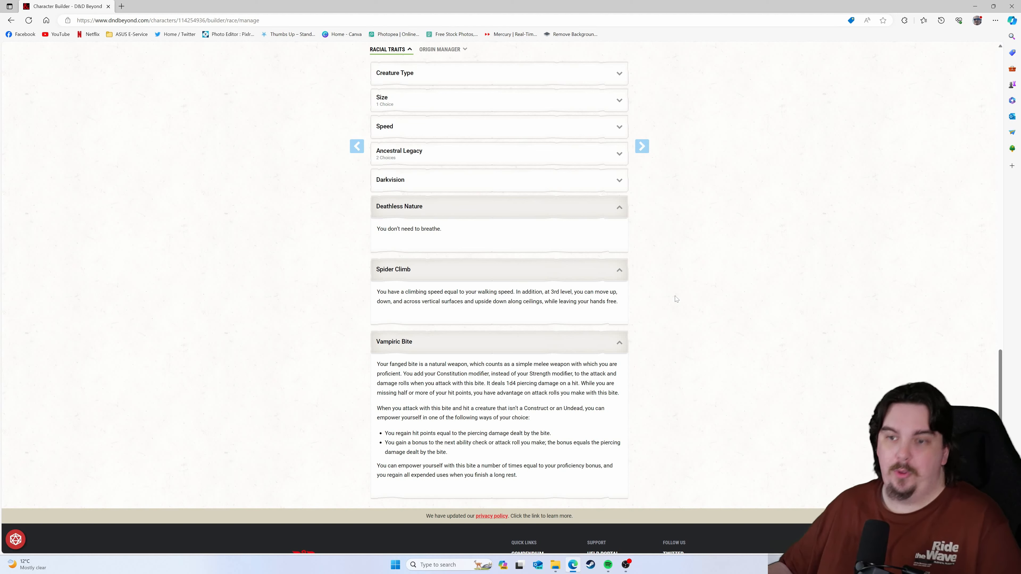
pyautogui.scroll(-3)
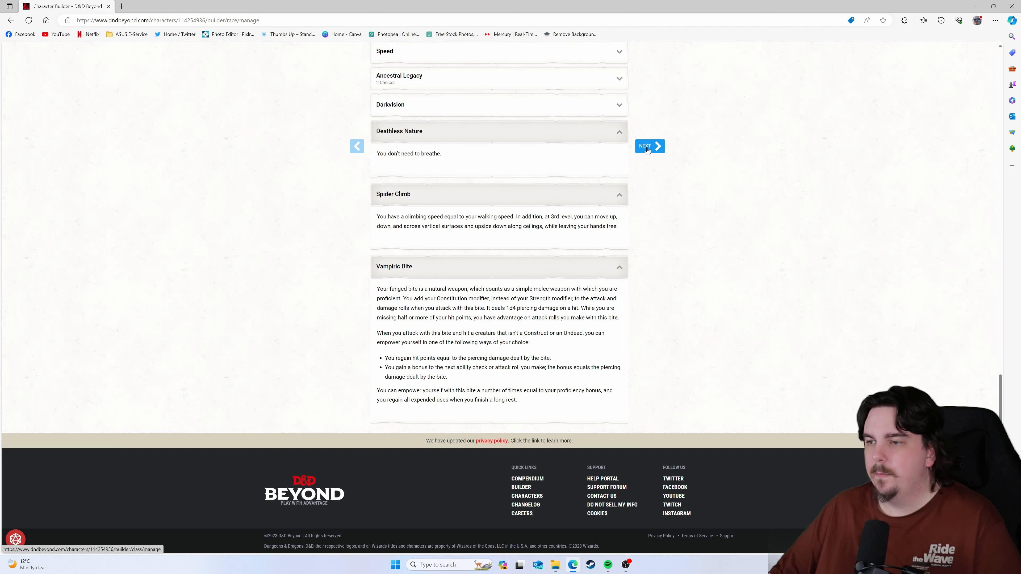
# Advance to the Paladin class step and keep Dueling as the Fighting Style choice
pyautogui.click(649, 146)
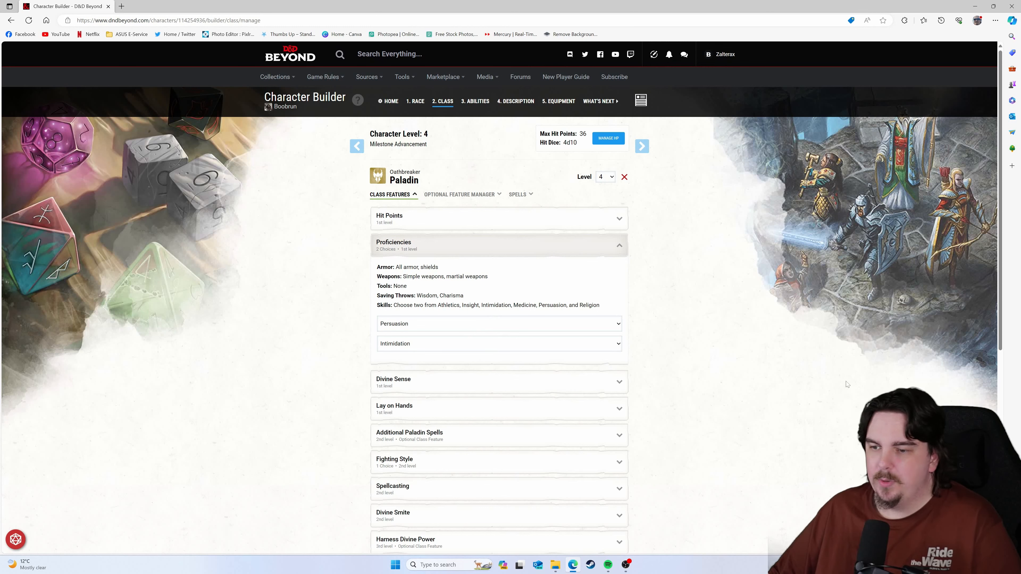
pyautogui.scroll(-3)
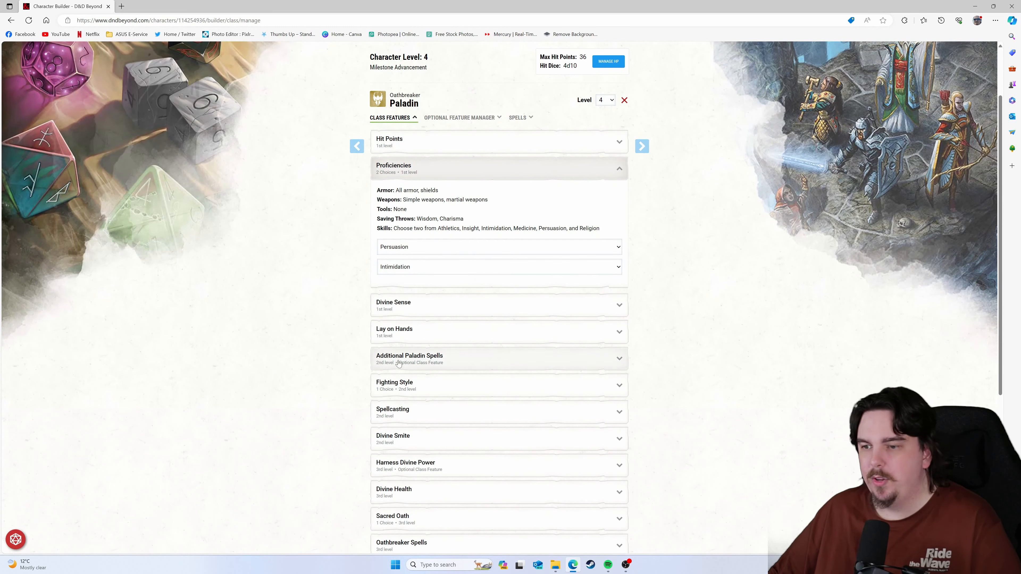
pyautogui.scroll(-3)
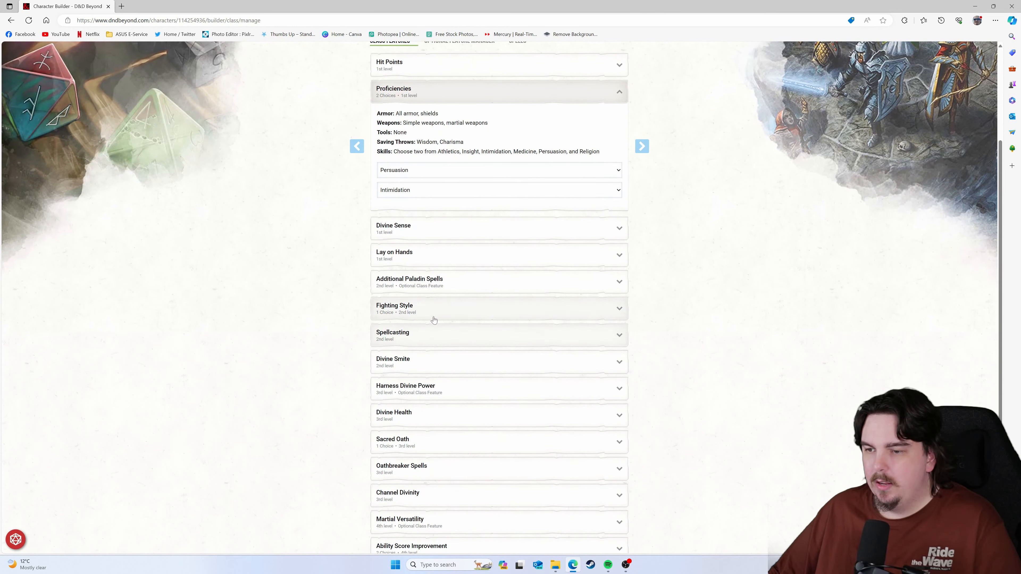
pyautogui.click(498, 308)
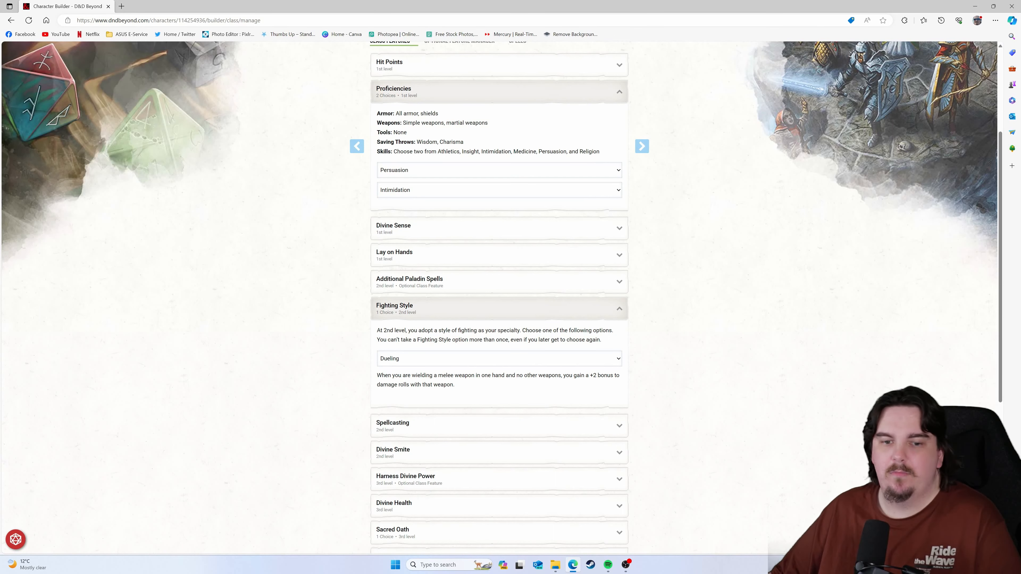
pyautogui.scroll(-3)
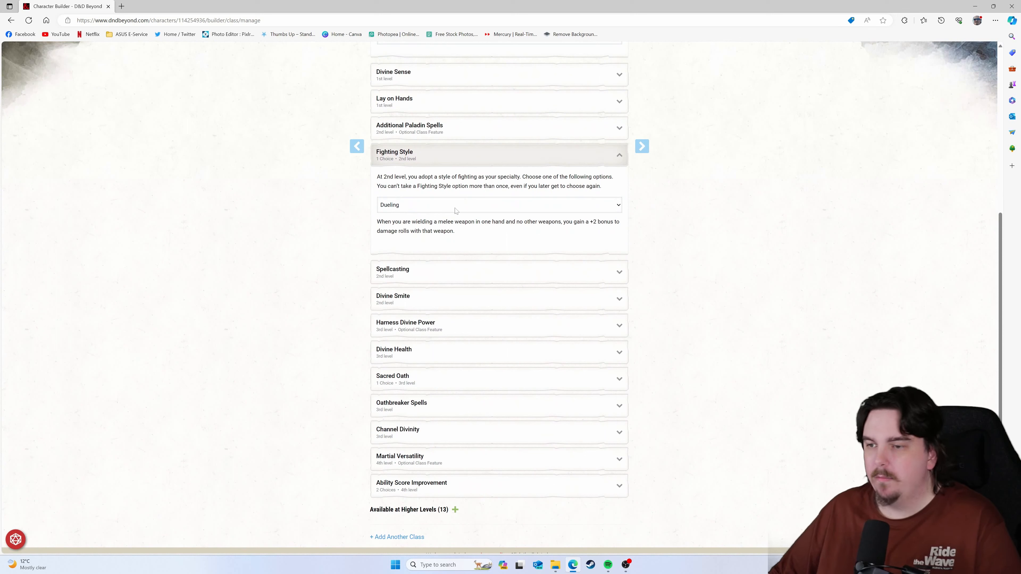
pyautogui.click(498, 204)
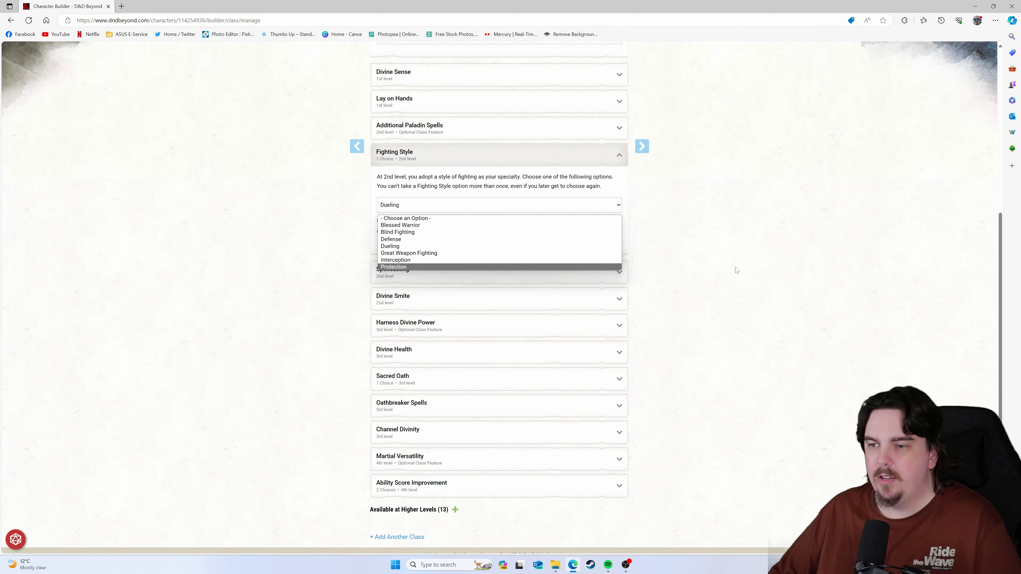
pyautogui.click(390, 246)
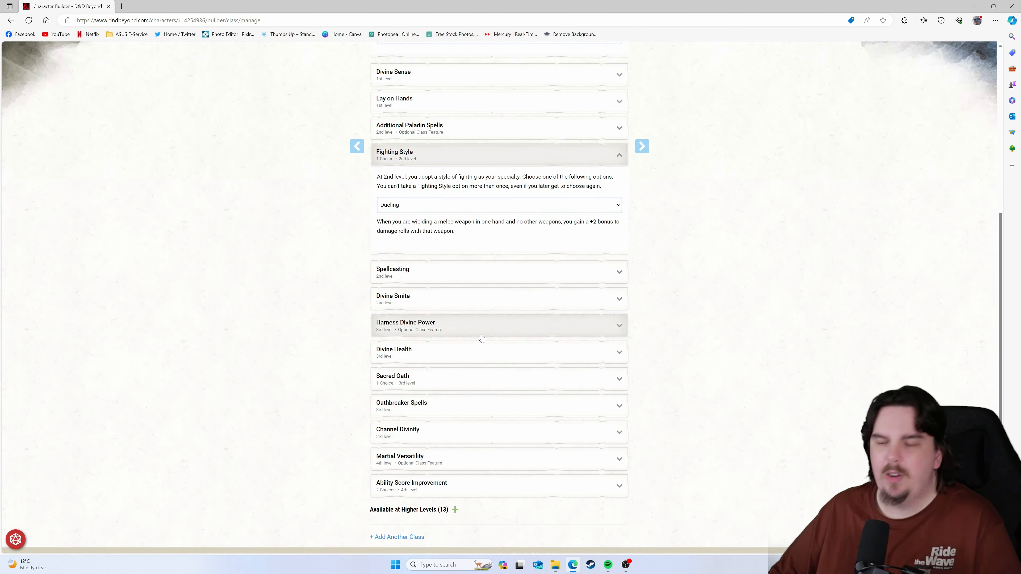
pyautogui.moveTo(481, 319)
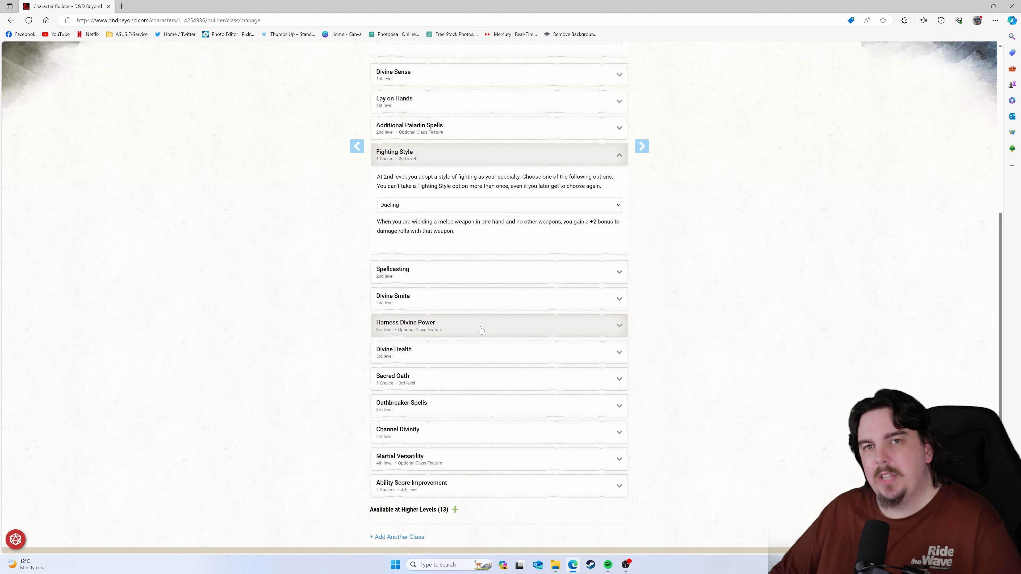
pyautogui.moveTo(480, 333)
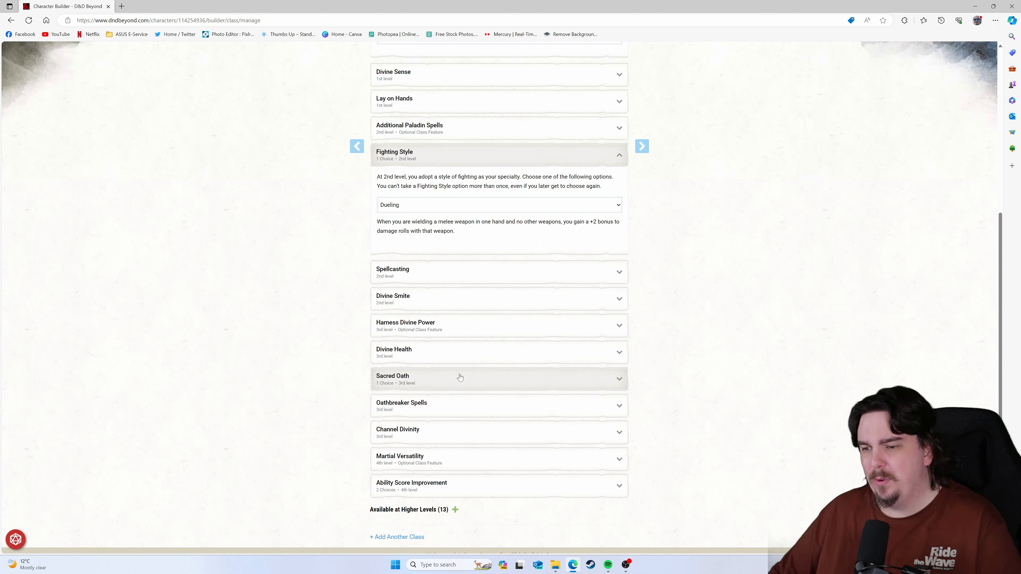
# Expand Sacred Oath to read the full Oathbreaker description and its oath spells
pyautogui.click(458, 378)
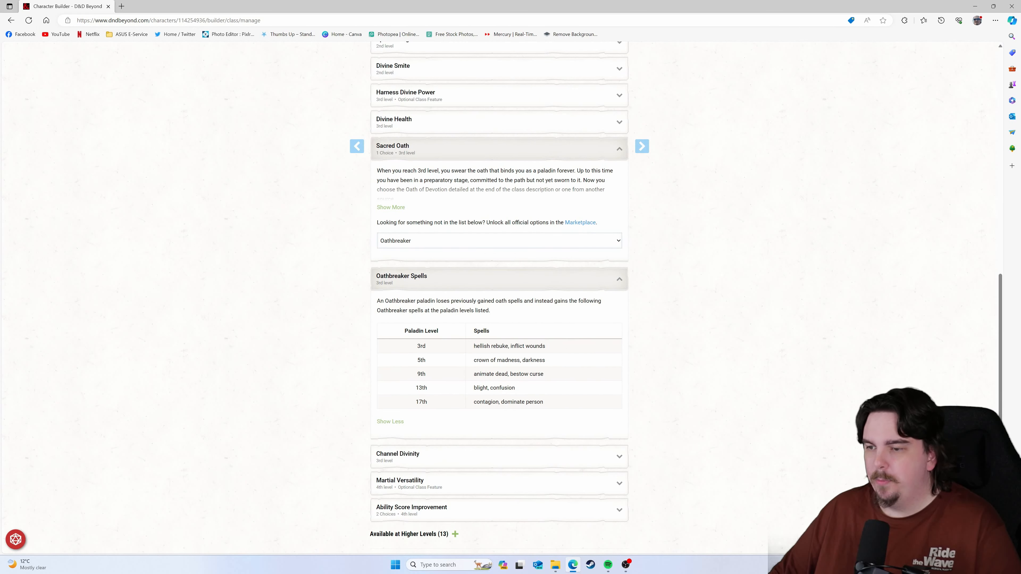
pyautogui.click(391, 206)
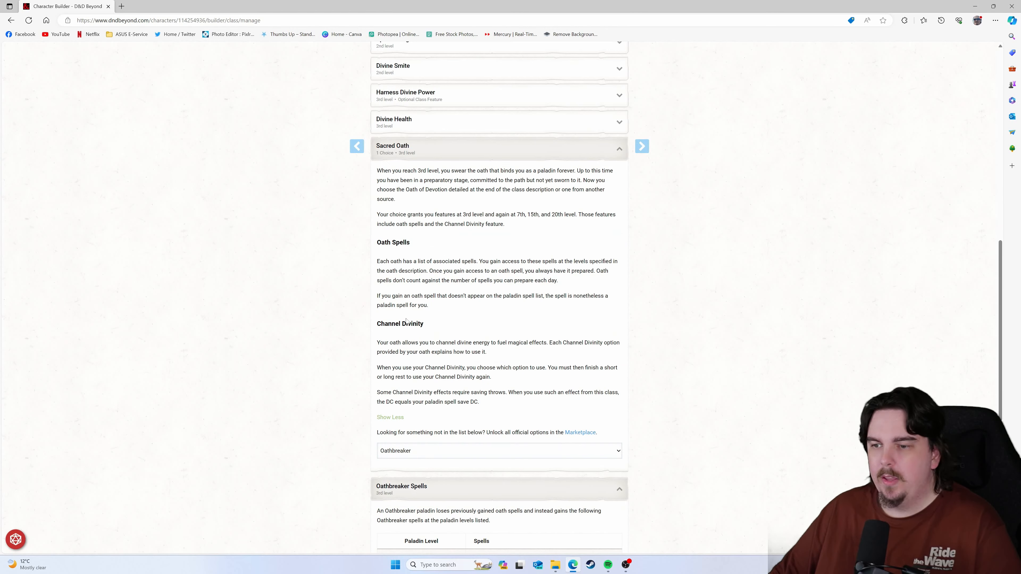
pyautogui.scroll(-3)
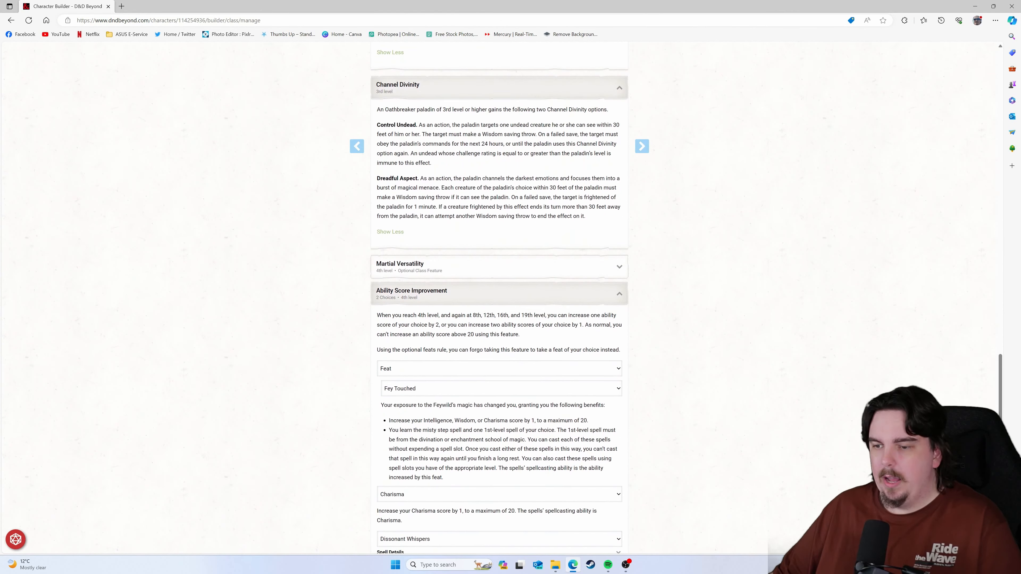
# Show the Dissonant Whispers spell details granted by the Fey Touched feat
pyautogui.scroll(-3)
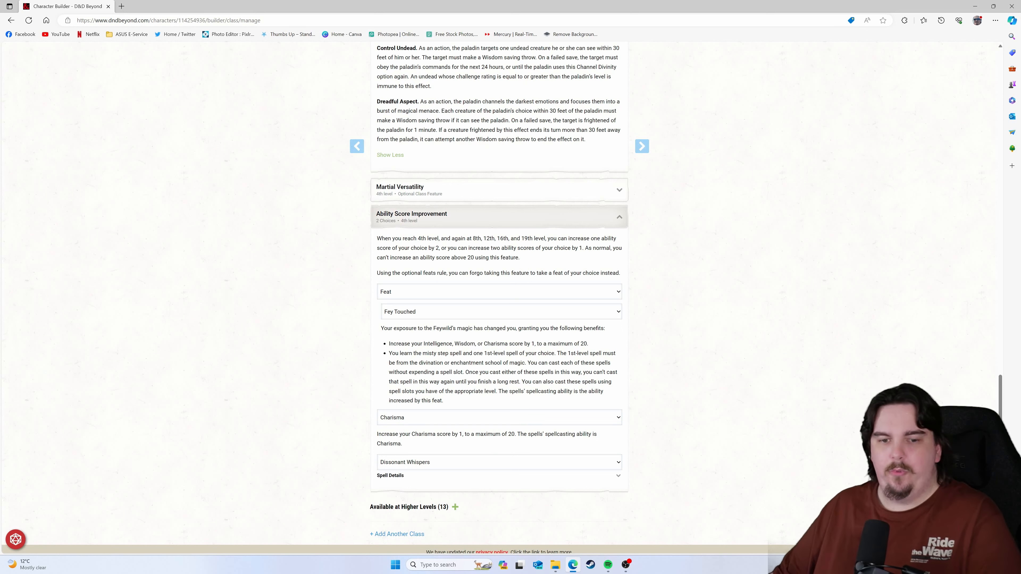
pyautogui.moveTo(643, 394)
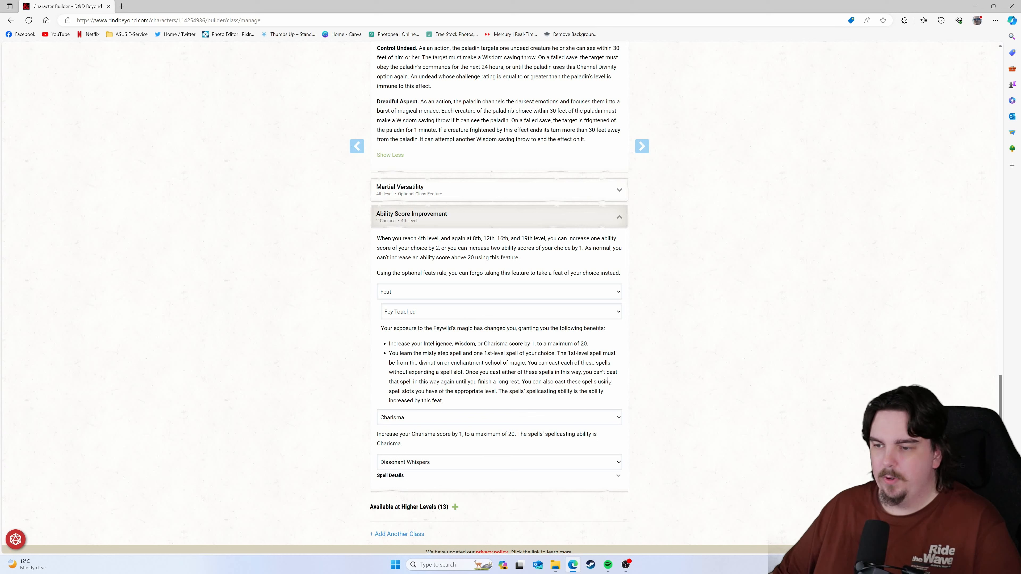
pyautogui.moveTo(644, 383)
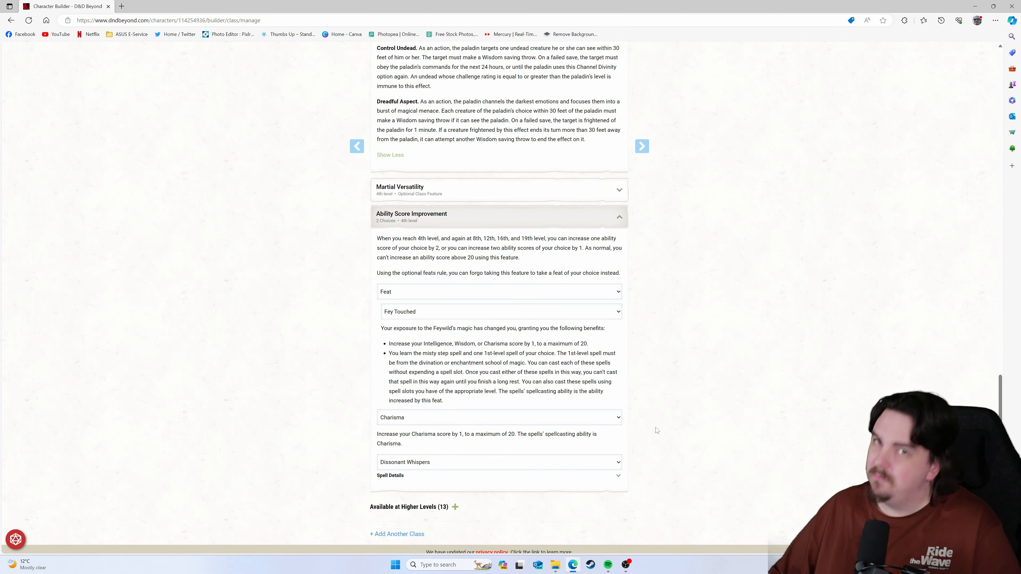
pyautogui.moveTo(611, 428)
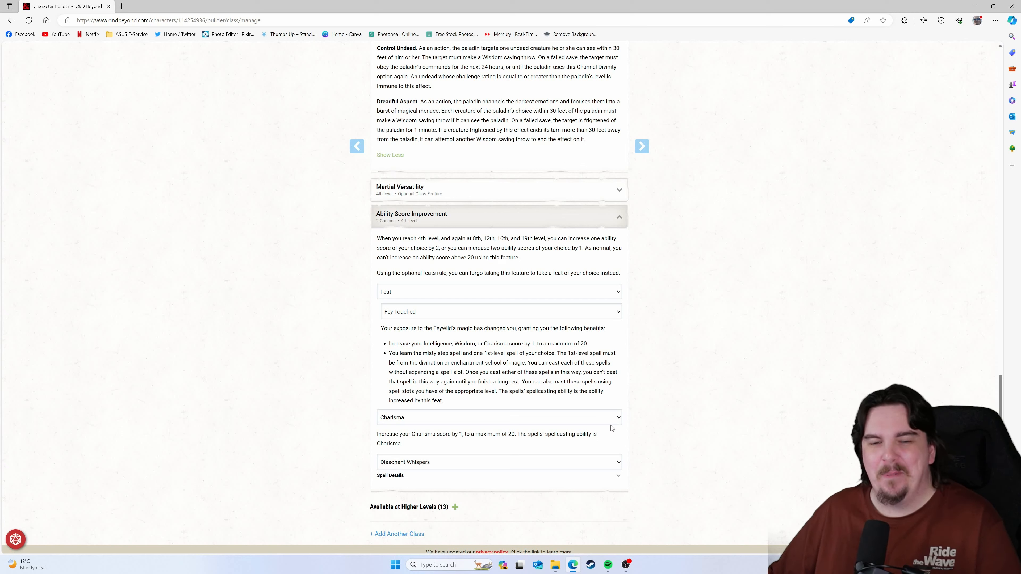
pyautogui.click(498, 462)
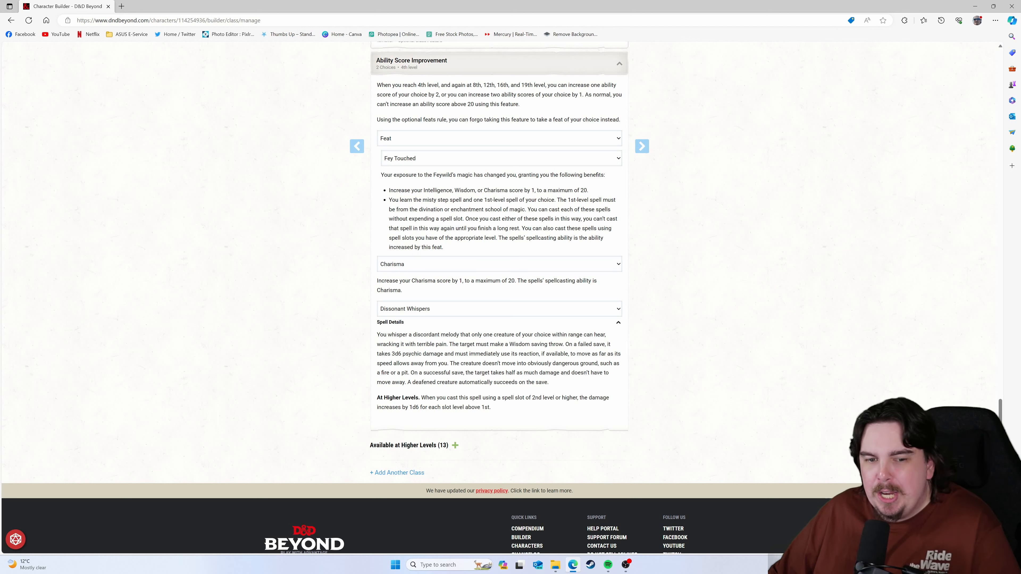
pyautogui.moveTo(743, 210)
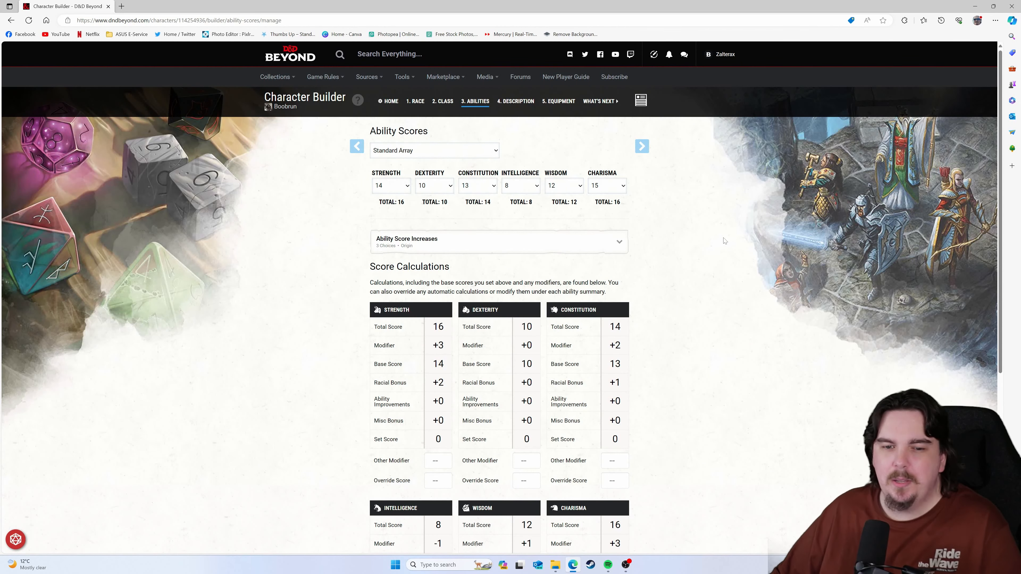
pyautogui.moveTo(710, 242)
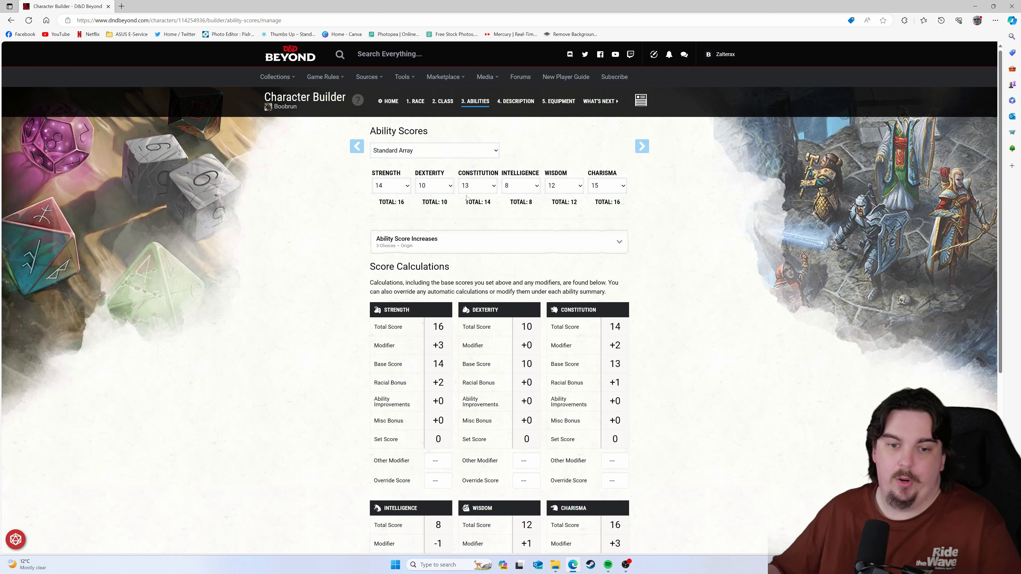
pyautogui.moveTo(585, 252)
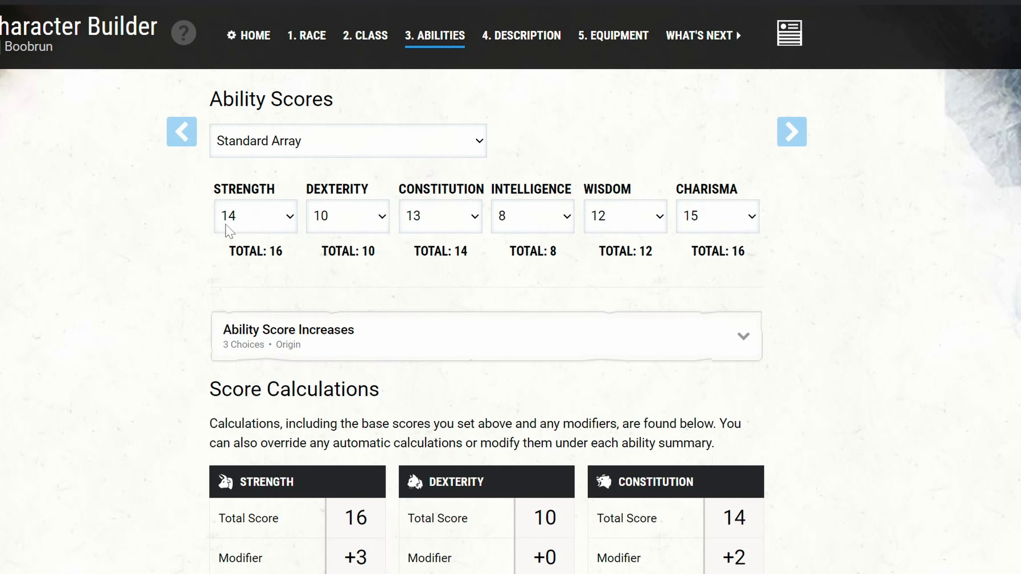
pyautogui.moveTo(334, 236)
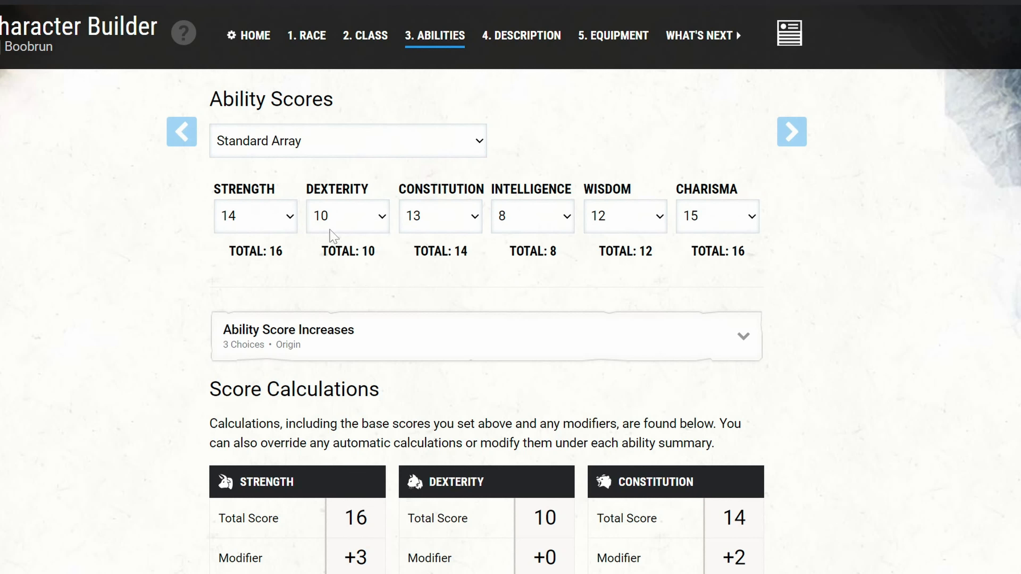
pyautogui.moveTo(722, 365)
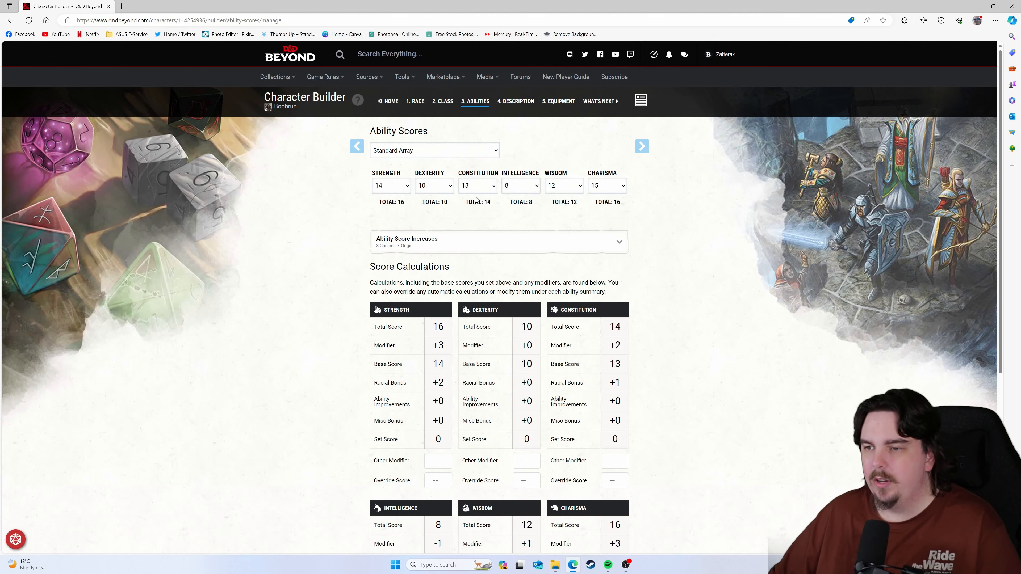
pyautogui.scroll(-3)
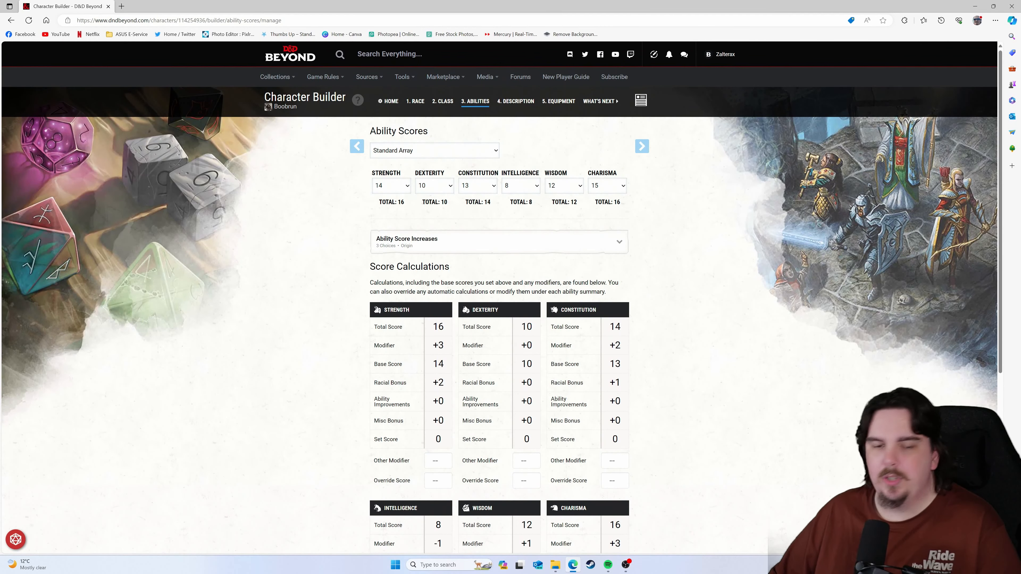
pyautogui.moveTo(715, 227)
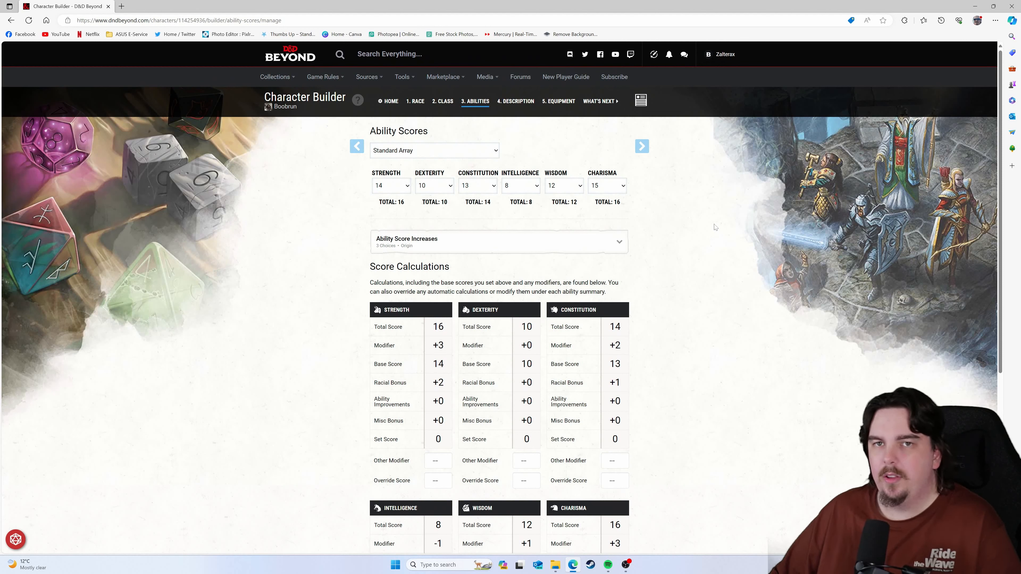
pyautogui.moveTo(711, 203)
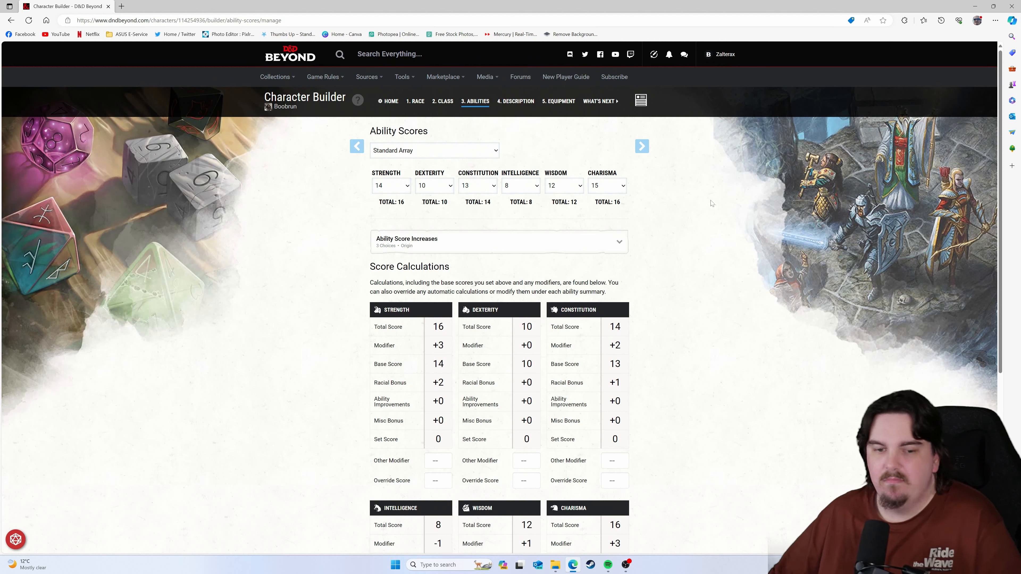
pyautogui.moveTo(649, 146)
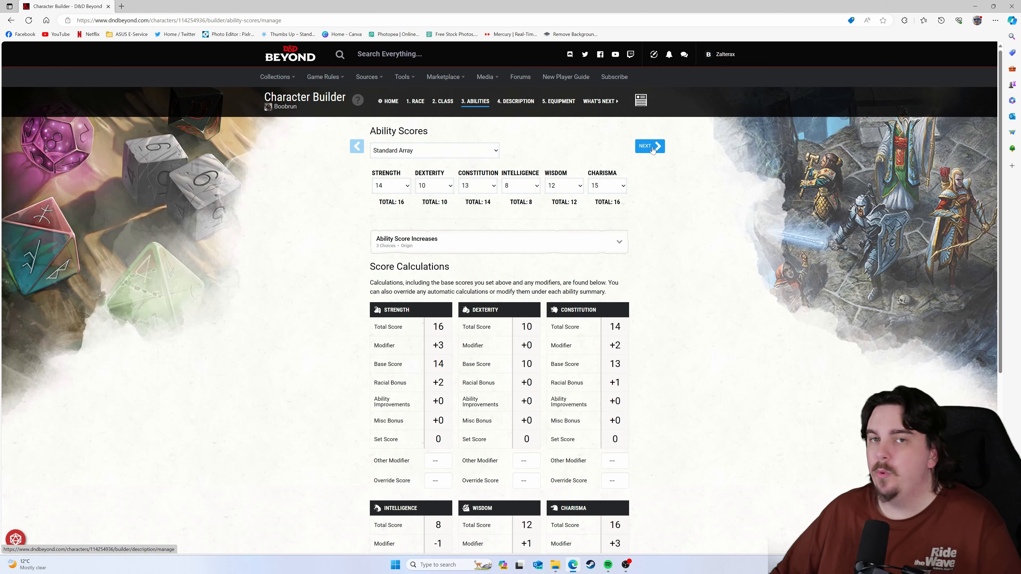
# Review the Faceless background on the Description step, then jump to What's Next
pyautogui.click(649, 145)
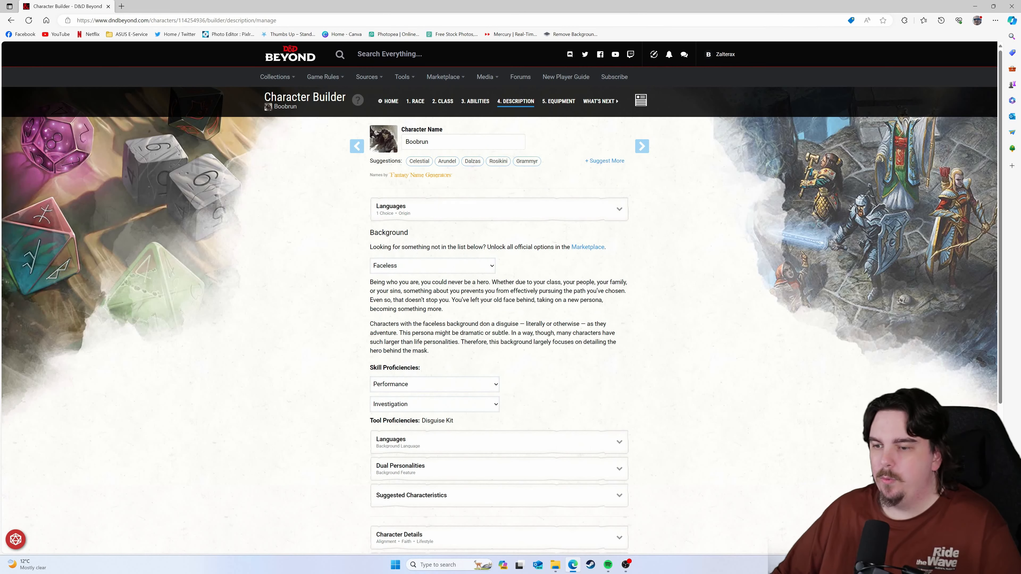
pyautogui.scroll(-3)
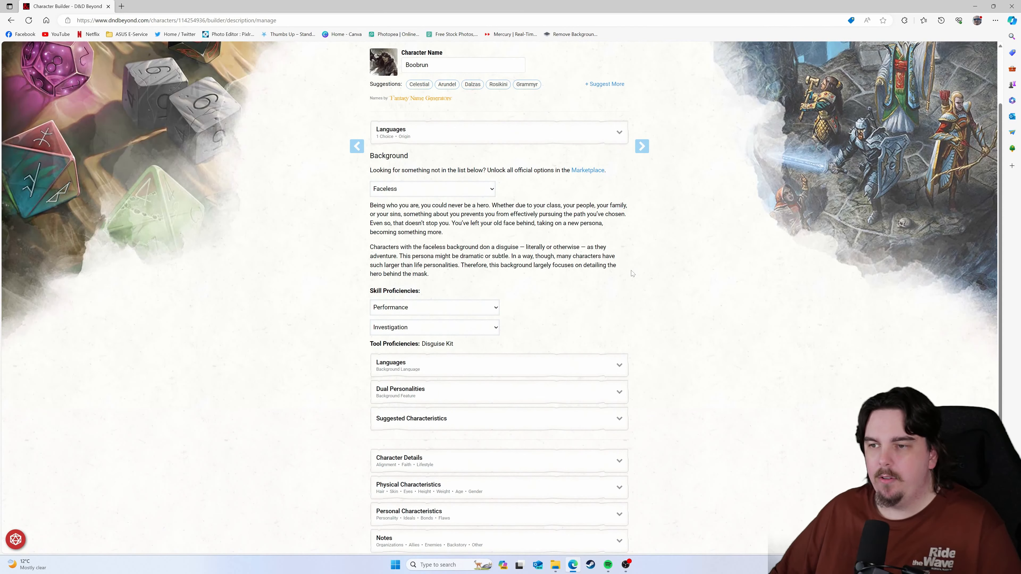
pyautogui.scroll(-3)
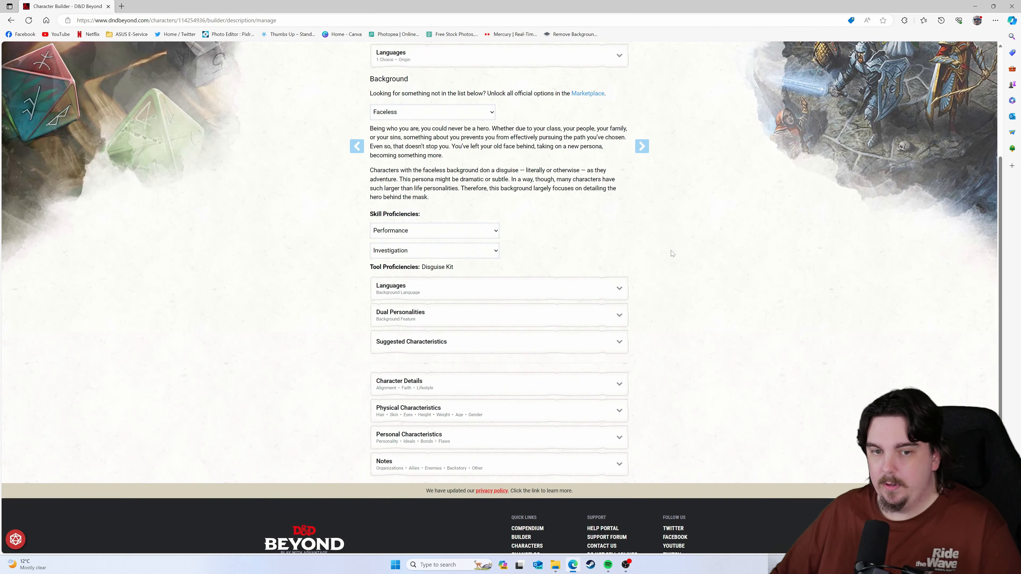
pyautogui.moveTo(499, 154)
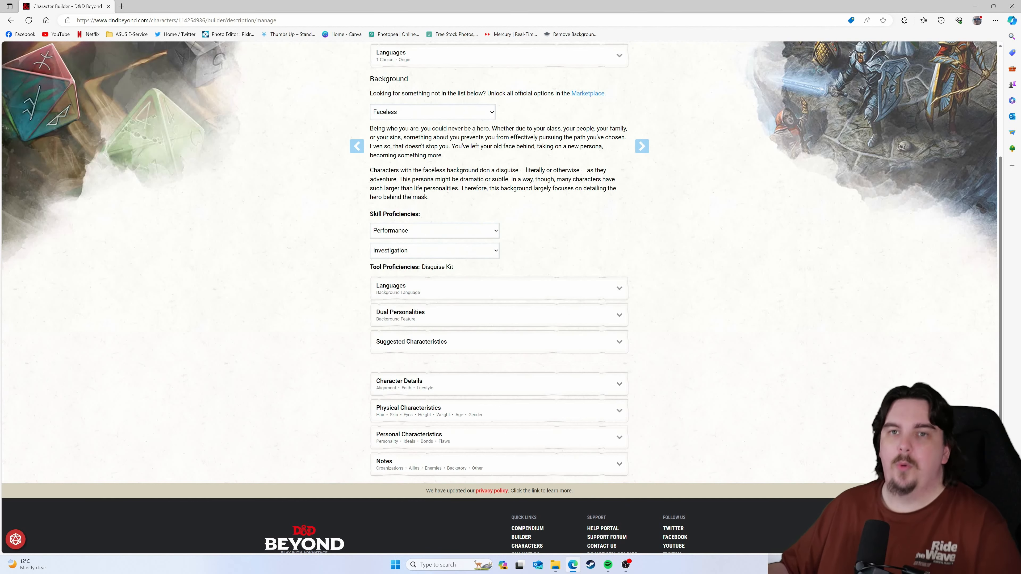
pyautogui.scroll(3)
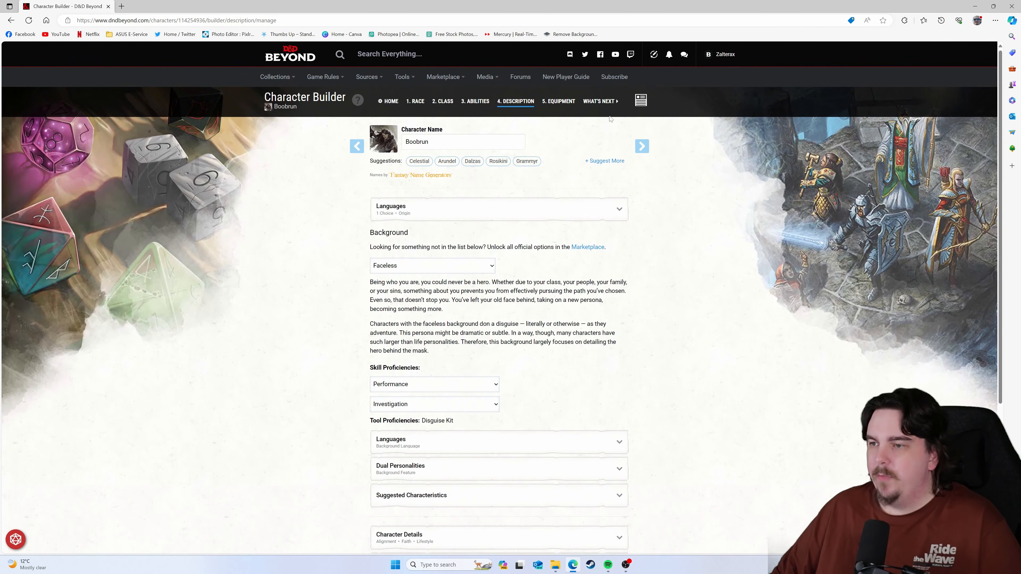
pyautogui.click(598, 101)
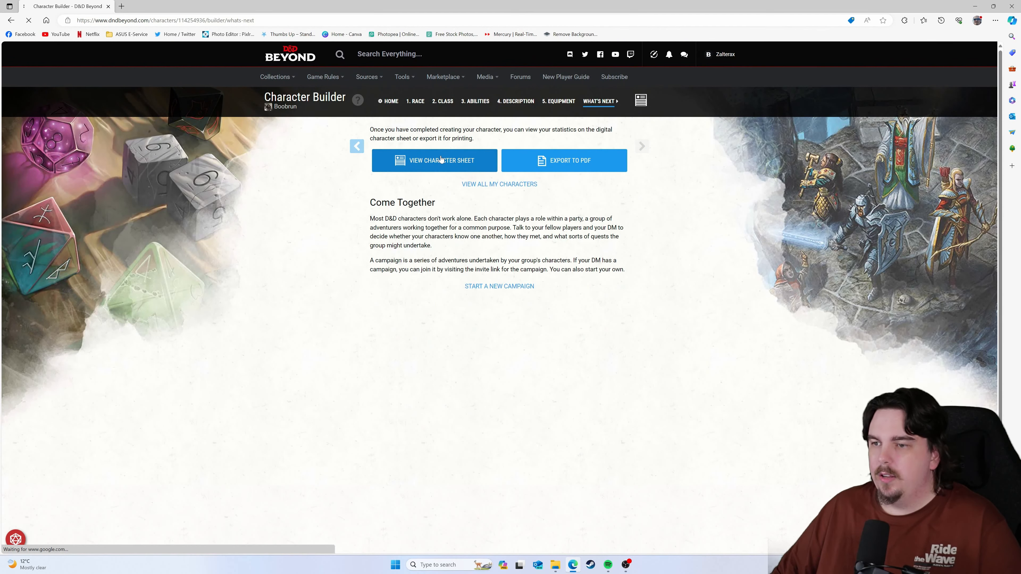
# View Boobrun's finished character sheet and look down the Actions list
pyautogui.click(435, 160)
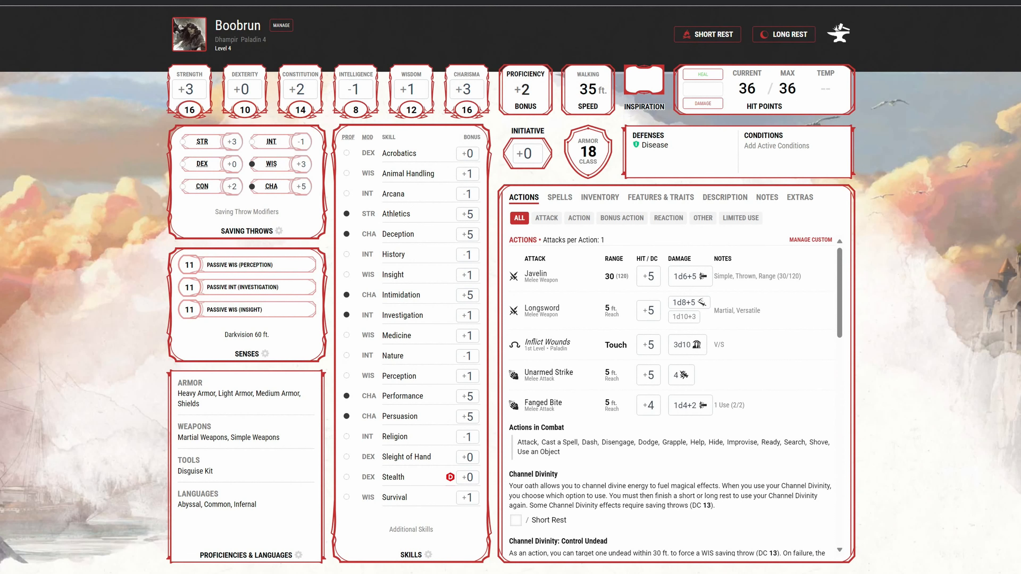
pyautogui.moveTo(633, 340)
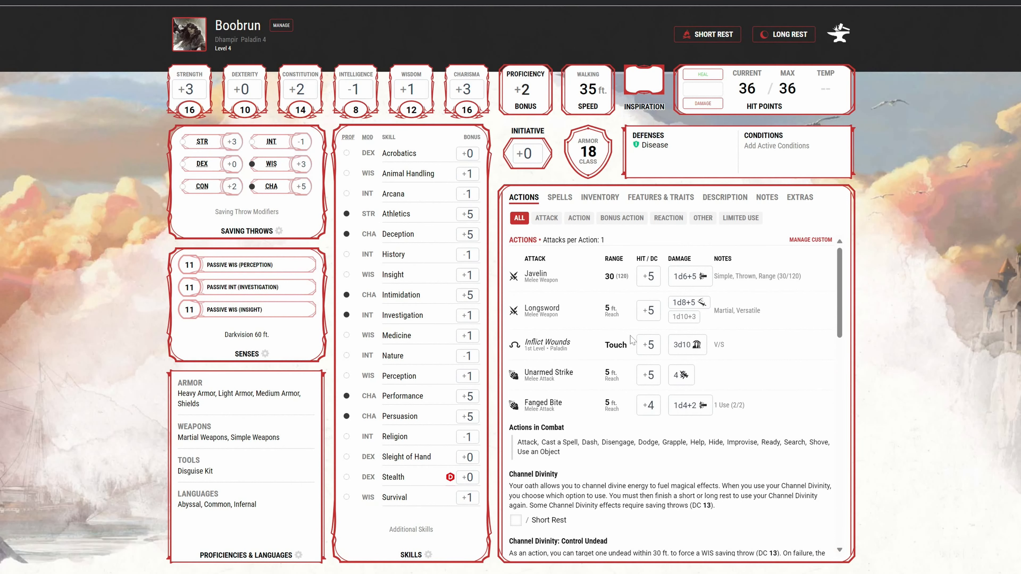
pyautogui.scroll(-3)
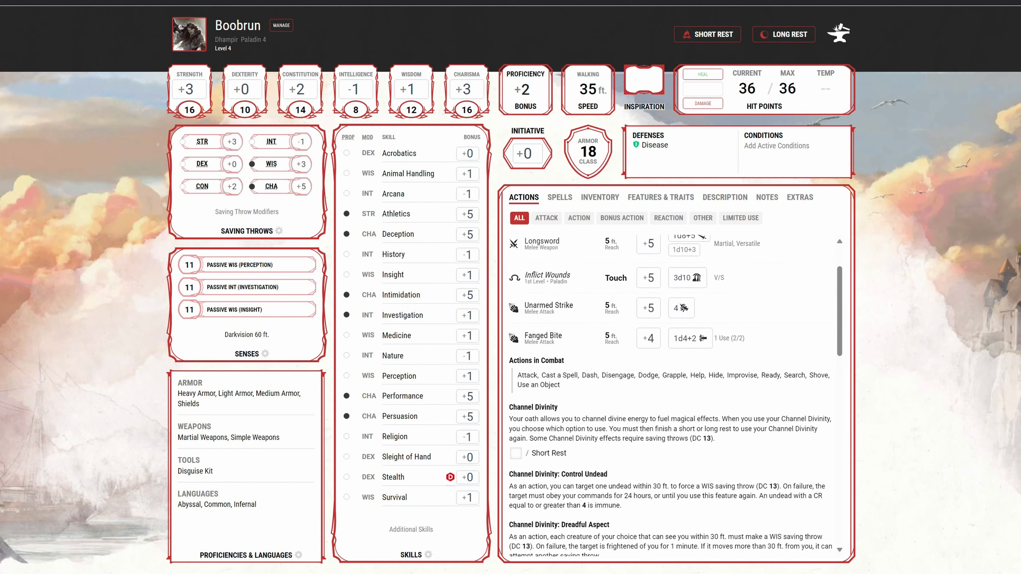